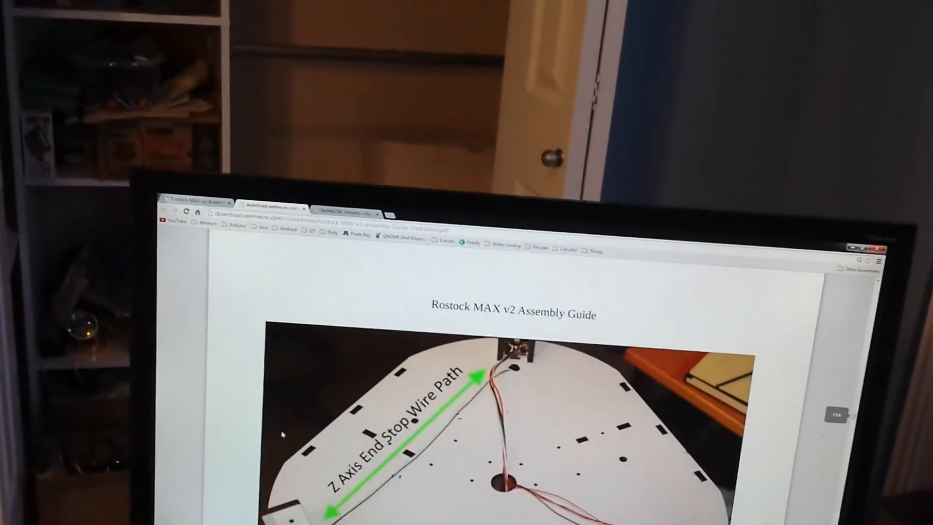
pyautogui.scroll(-3)
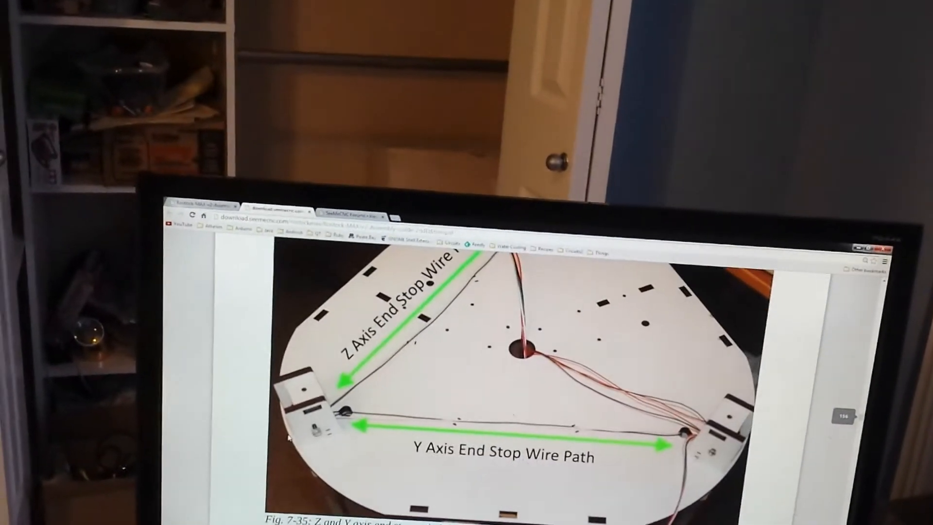
pyautogui.scroll(-3)
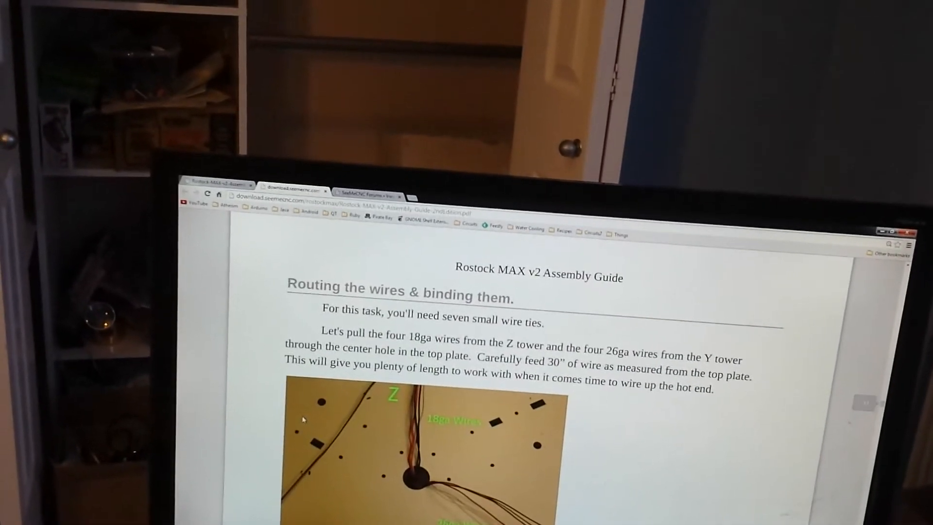
pyautogui.scroll(-3)
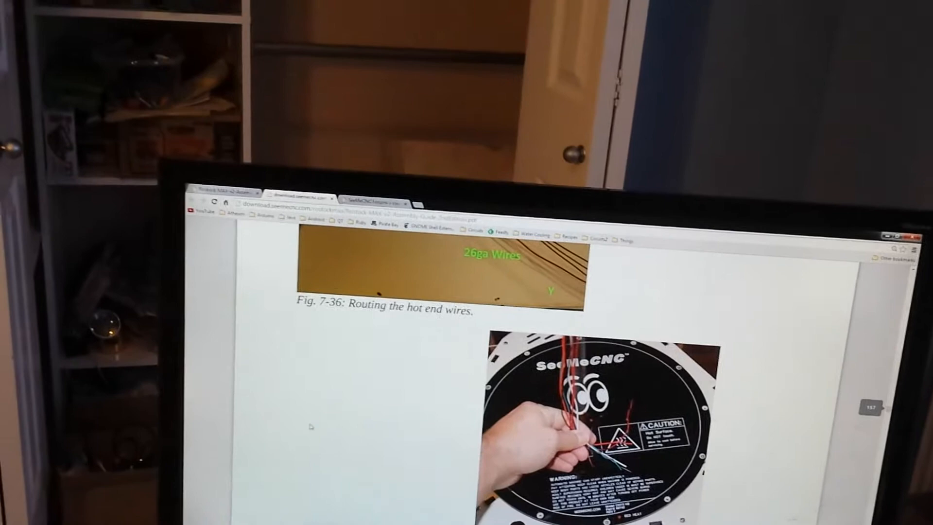